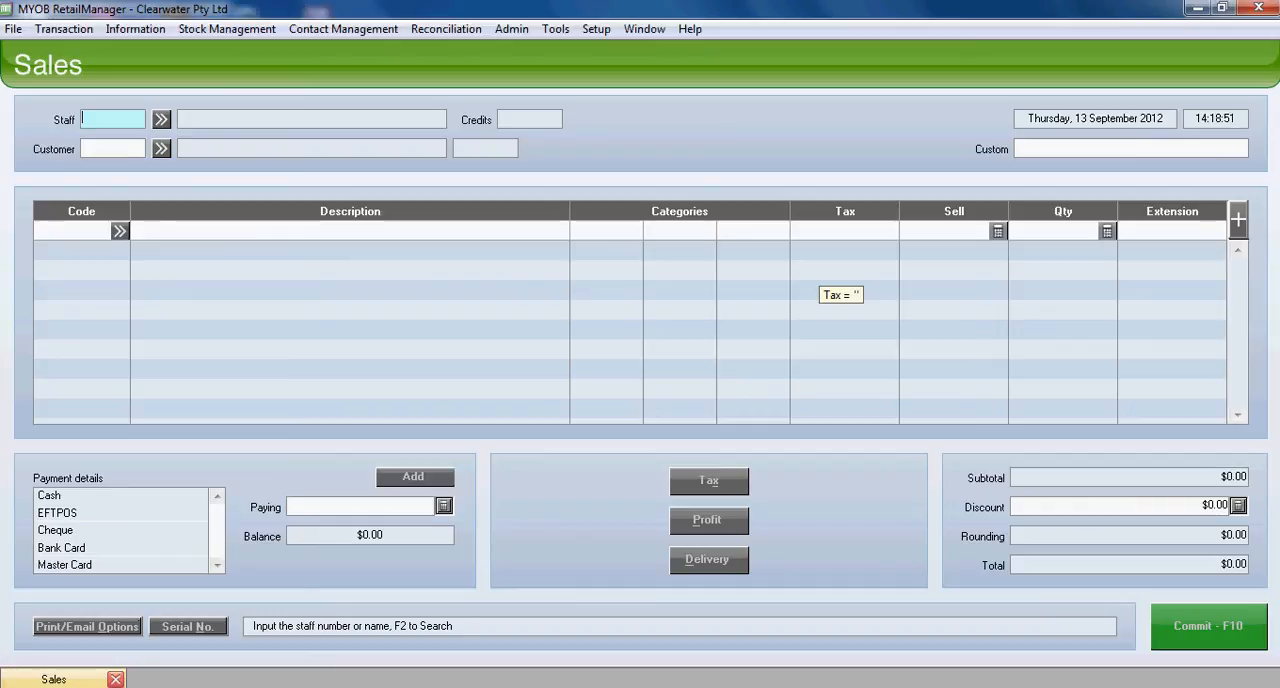
{"action": "type", "text": "1"}
{"action": "left_click", "coordinate": [112, 148]}
{"action": "type", "text": "C"}
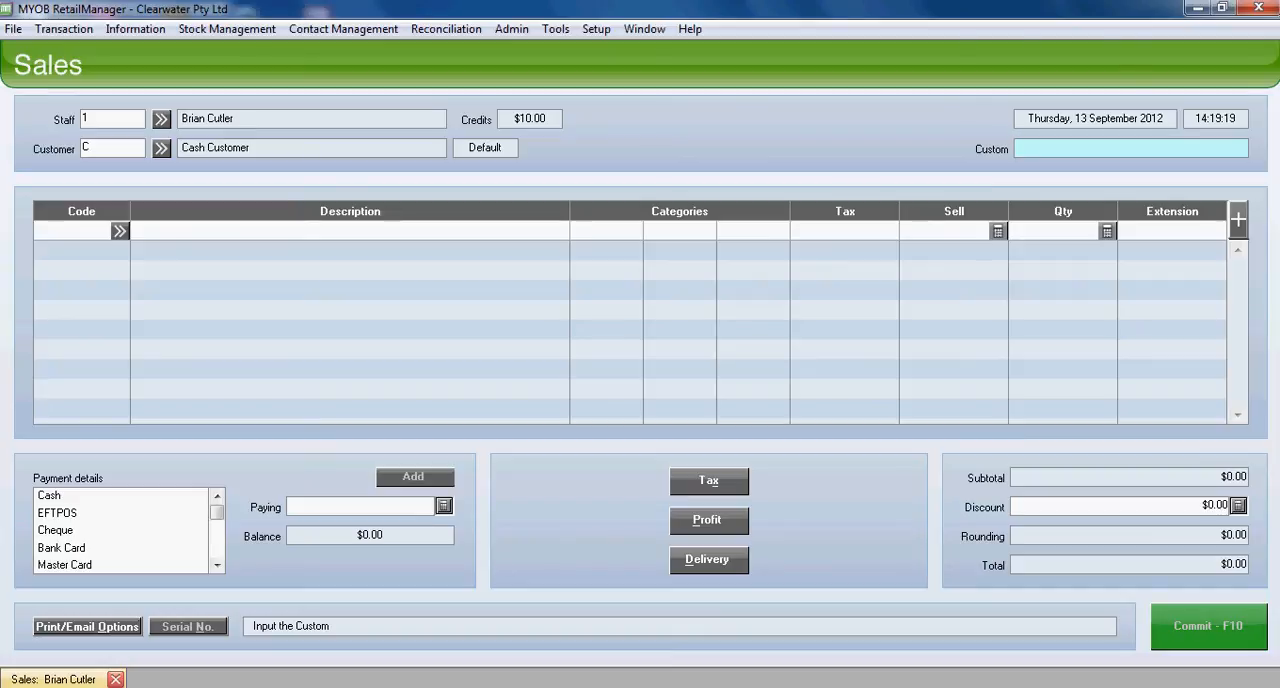
Step: Add a Frying Pan from the bar-code search and a Kettle, bringing the sale to $79.47
{"action": "left_click", "coordinate": [76, 232]}
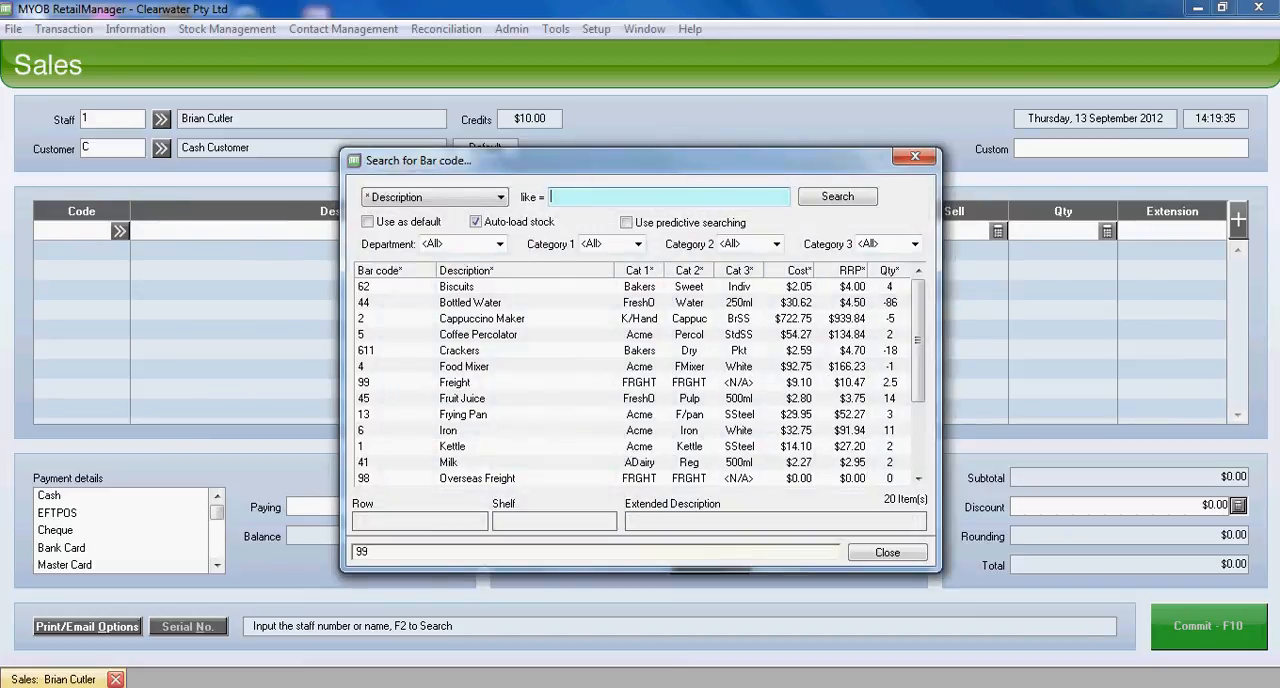
{"action": "left_click", "coordinate": [468, 414]}
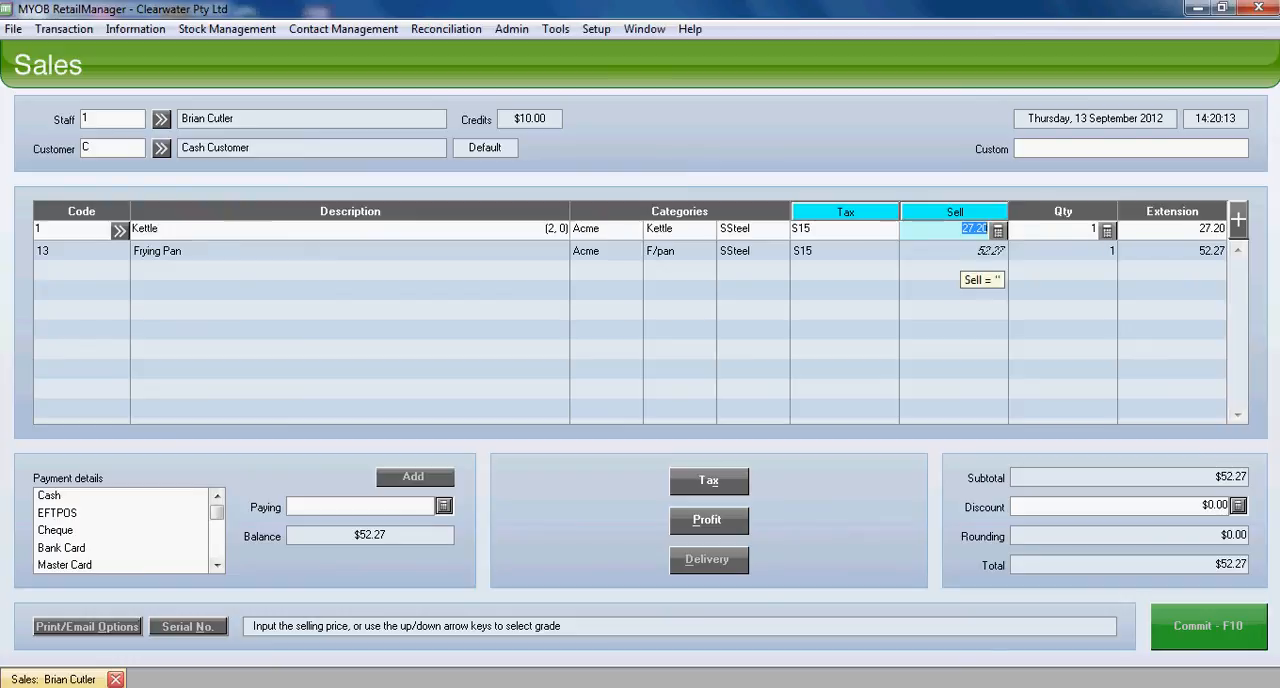
{"action": "key", "text": "Return"}
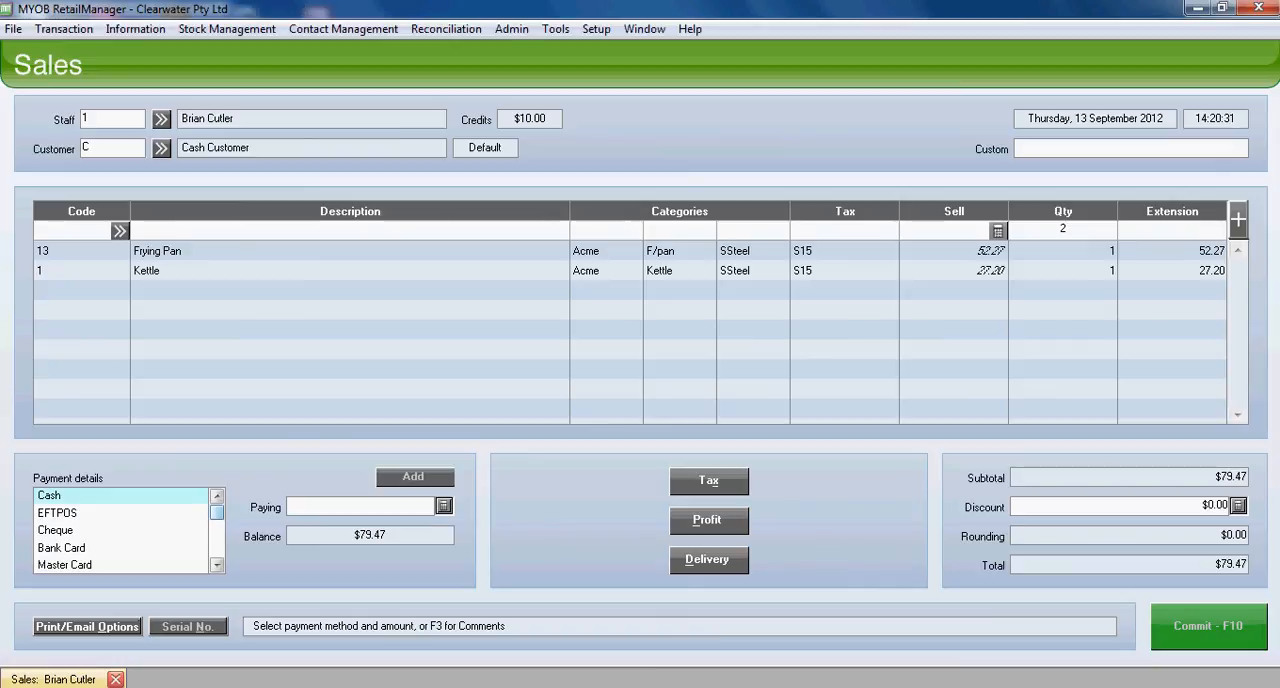
Step: Record $20.00 as the cash portion of the payment
{"action": "type", "text": "2"}
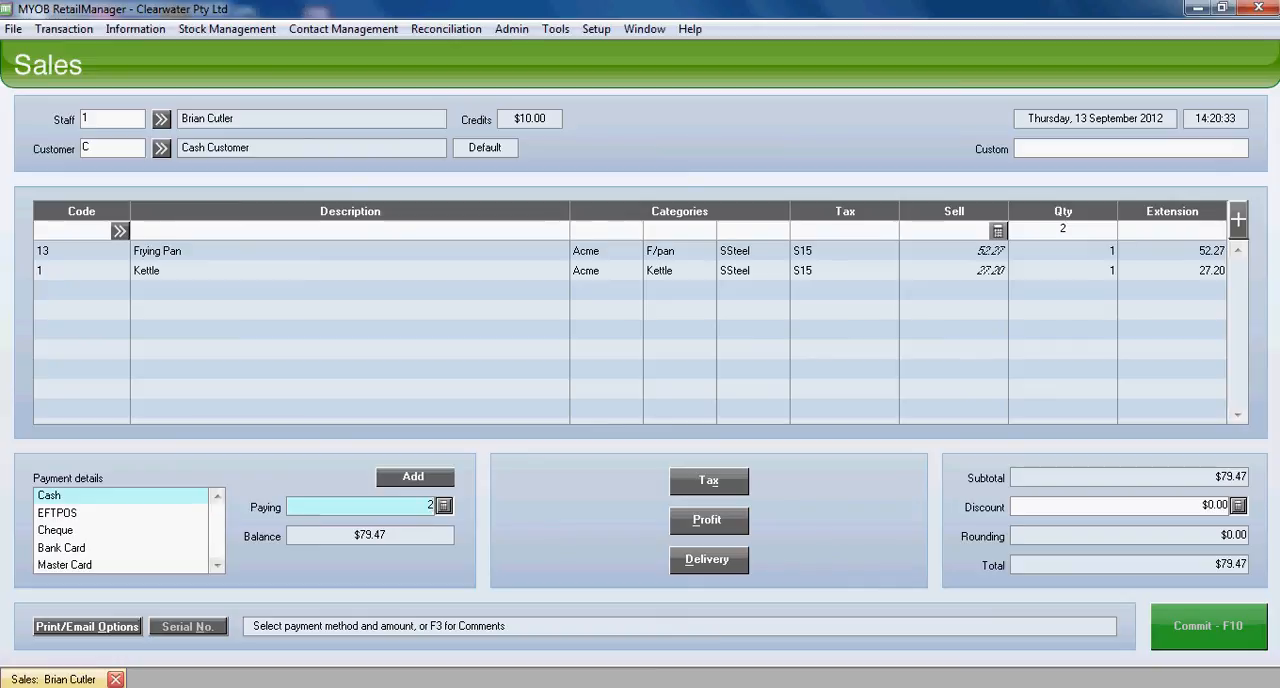
{"action": "type", "text": "0"}
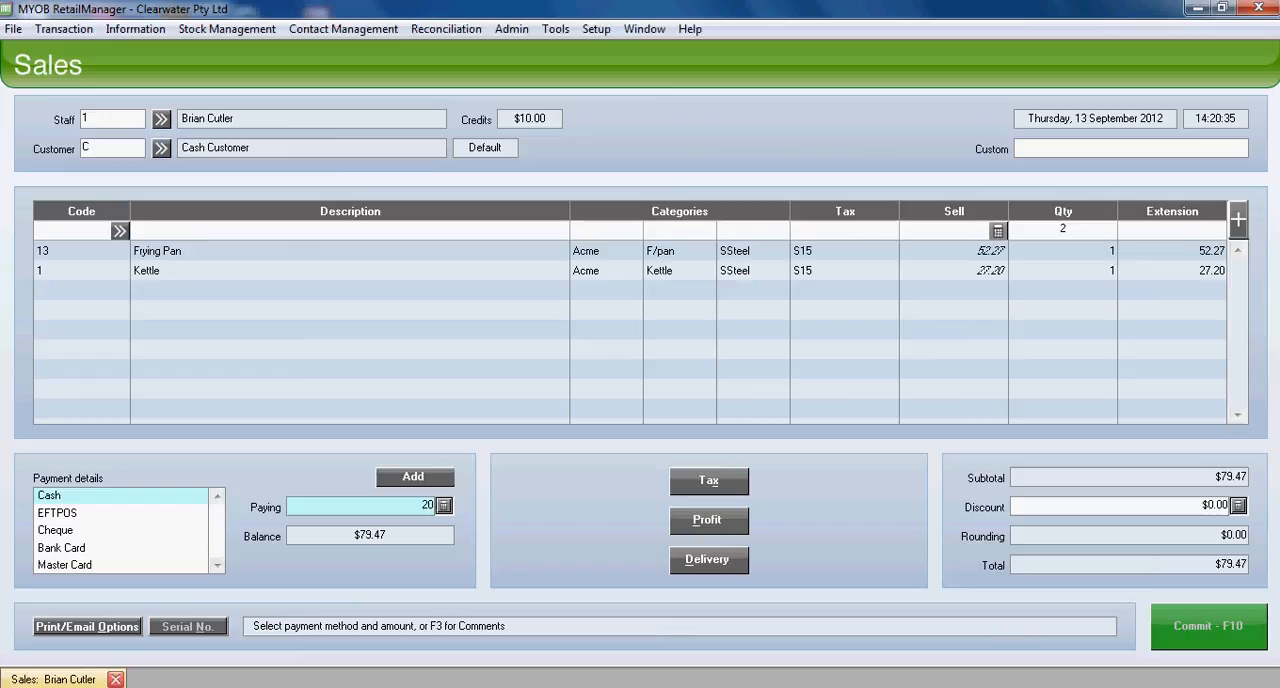
{"action": "left_click", "coordinate": [412, 476]}
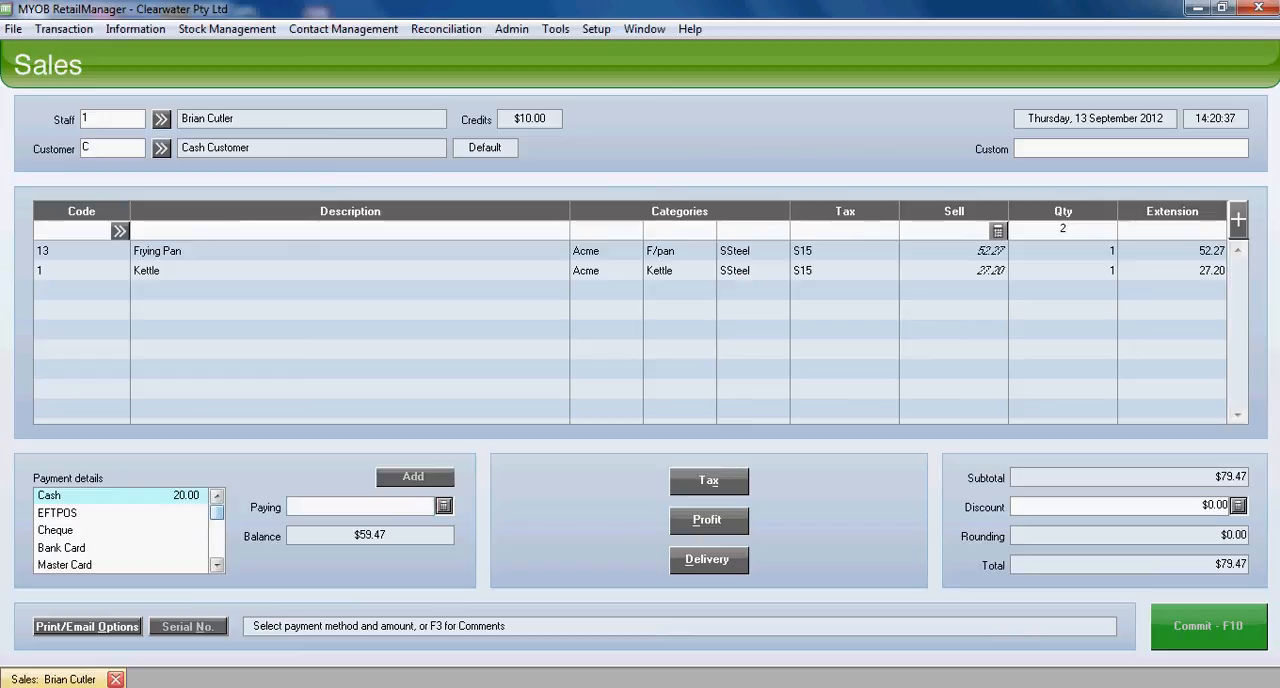
Step: Put the remaining $59.47 balance on EFTPOS, leaving zero owing
{"action": "left_click", "coordinate": [56, 512]}
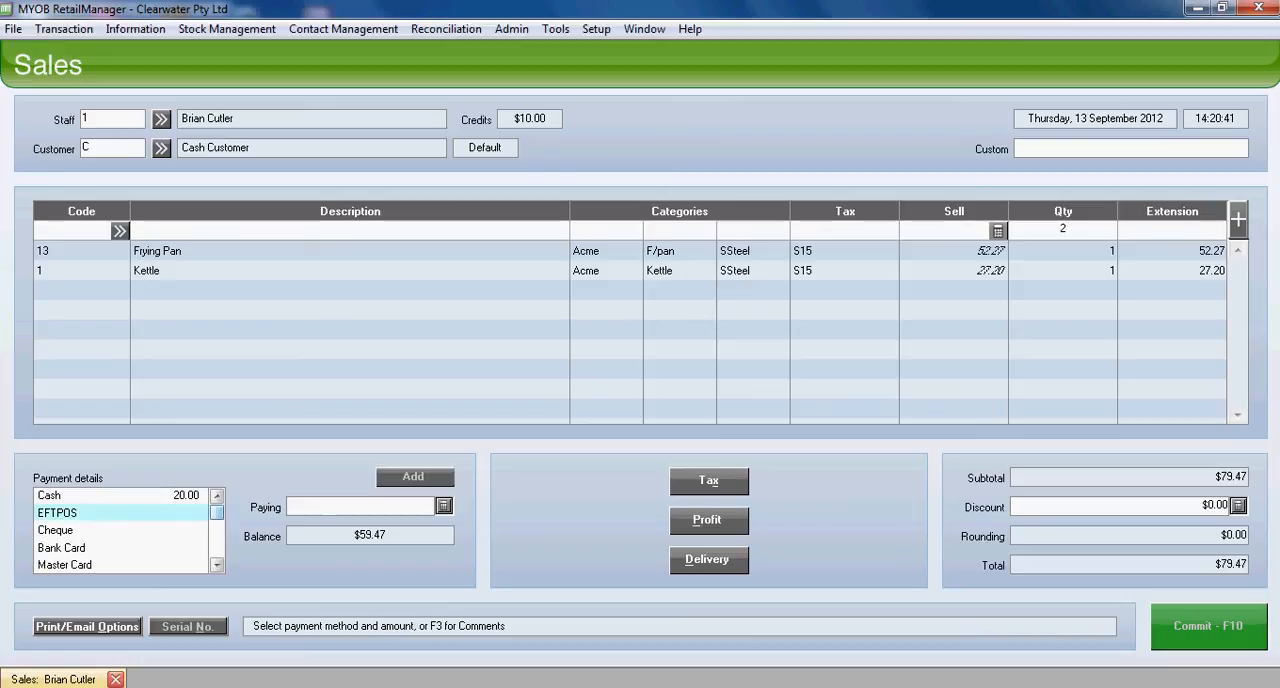
{"action": "left_click", "coordinate": [360, 506]}
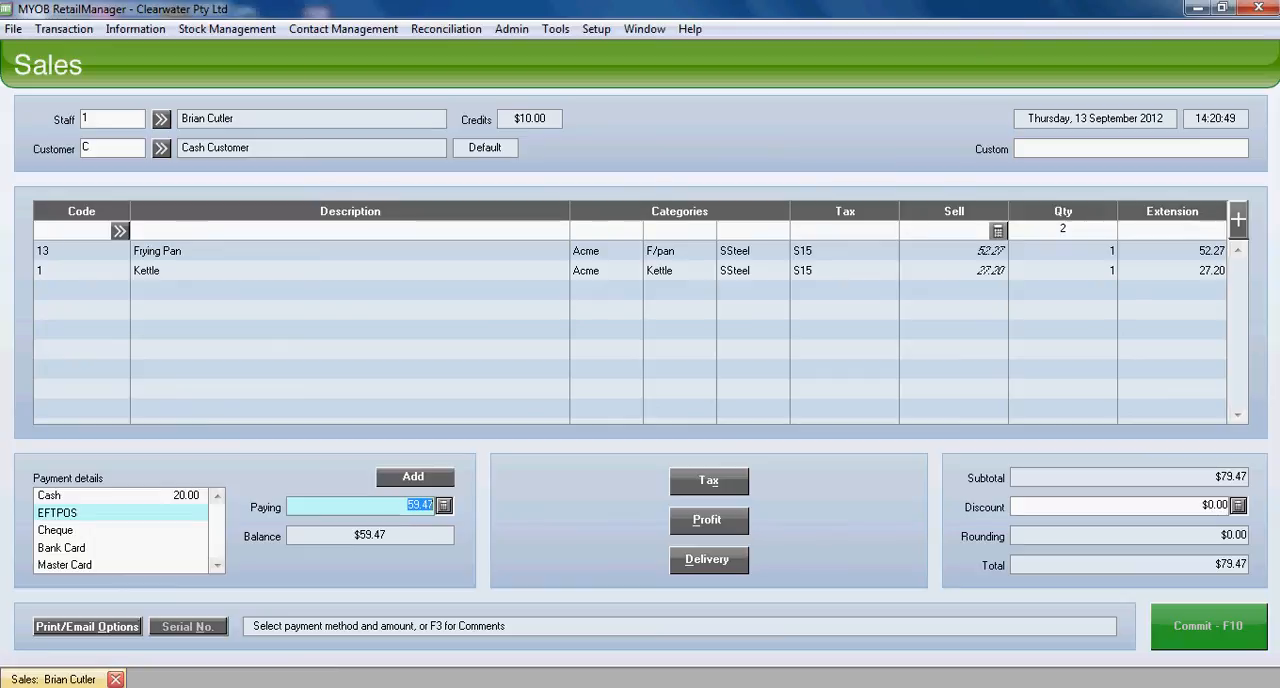
{"action": "left_click", "coordinate": [1206, 624]}
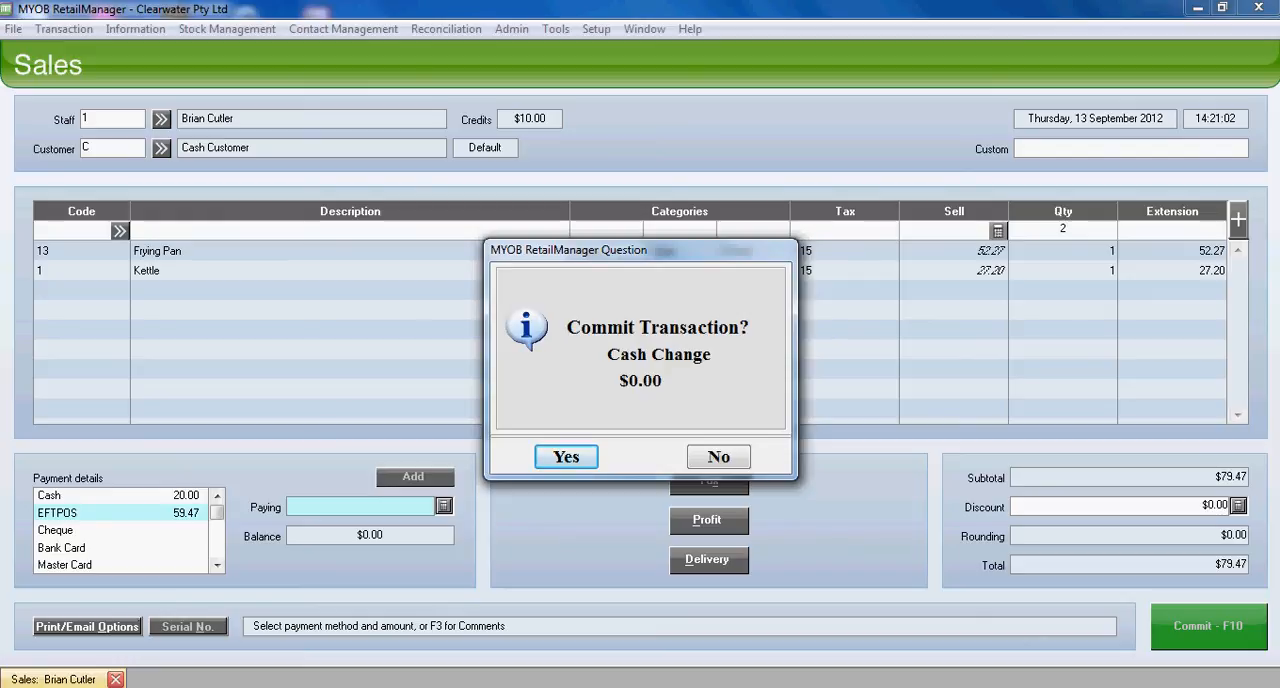
Step: Confirm the Commit Transaction prompt so the sale is committed
{"action": "left_click", "coordinate": [564, 456]}
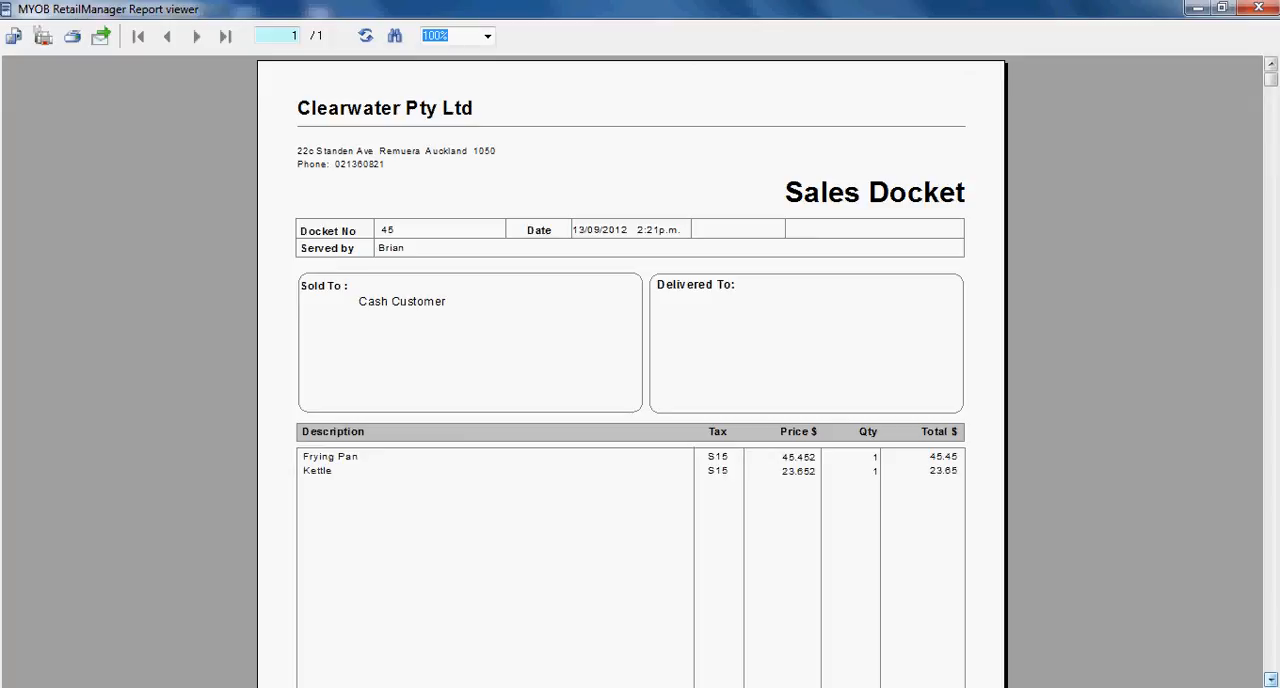
Step: Scroll down through the Sales Docket 45 preview in the report viewer
{"action": "scroll", "scroll_direction": "down", "scroll_amount": 3}
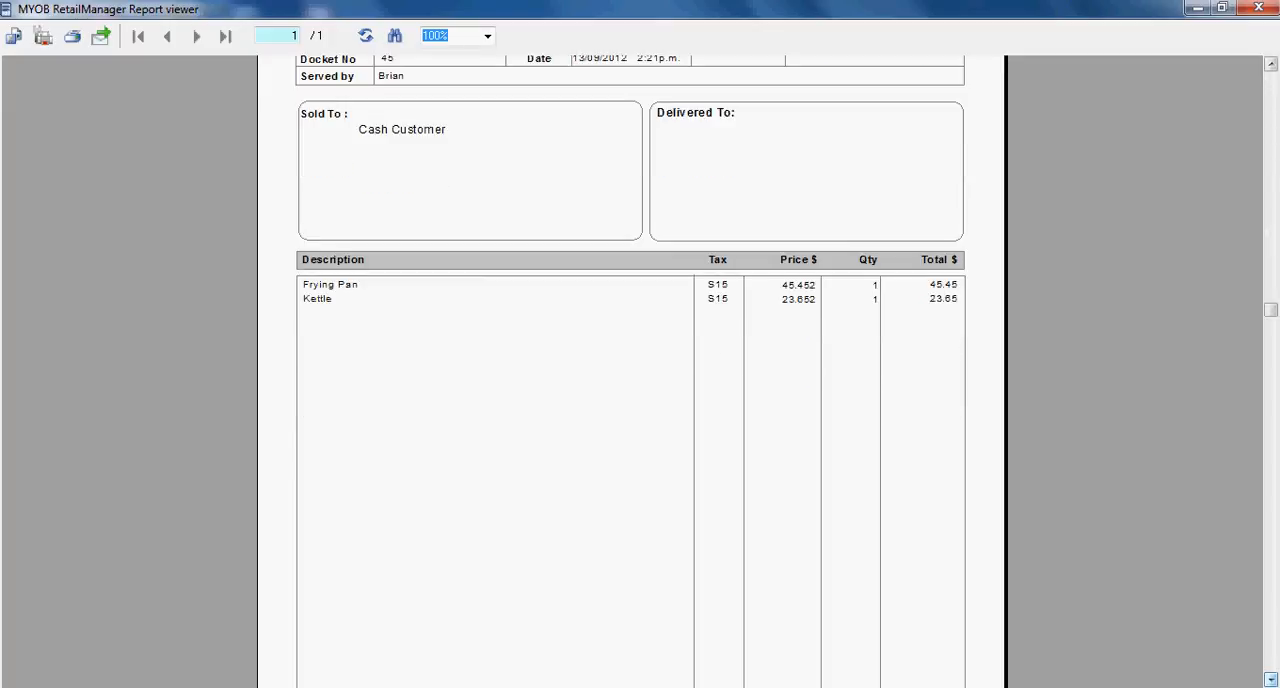
{"action": "scroll", "scroll_direction": "down", "scroll_amount": 3}
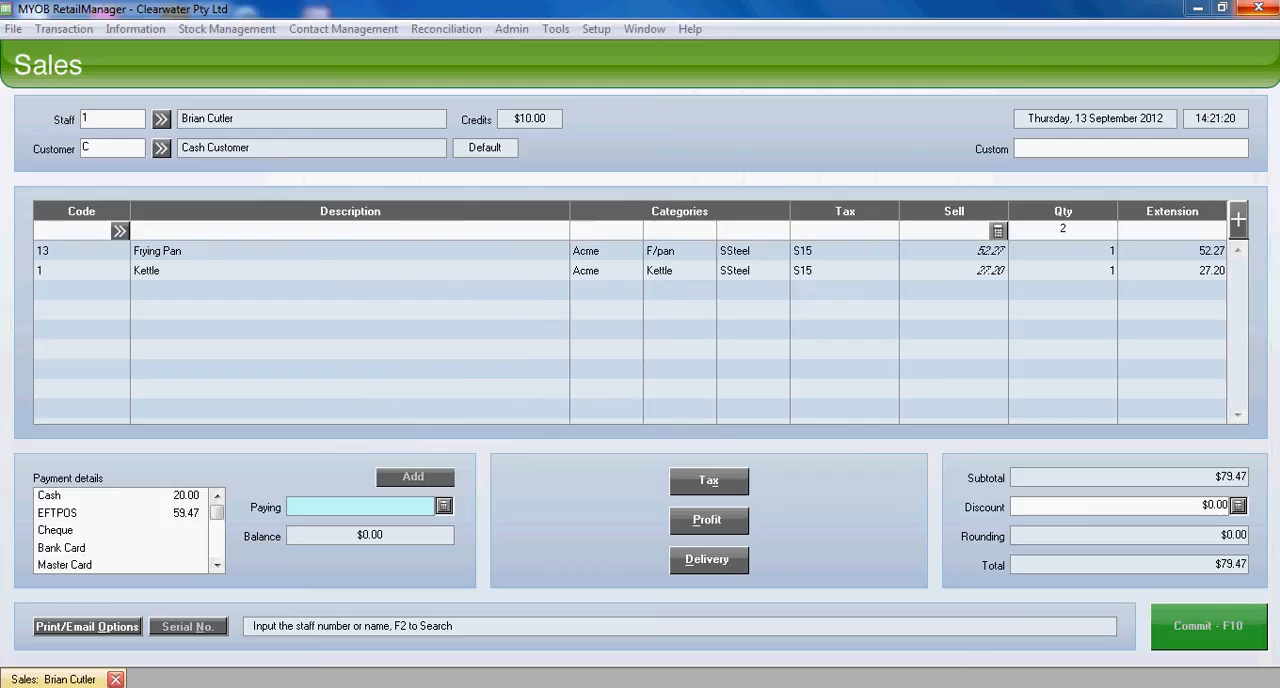
Step: Show the last transaction summary for docket 45 ($79.47 paid, $0.00 change) and dismiss it
{"action": "left_click", "coordinate": [1208, 624]}
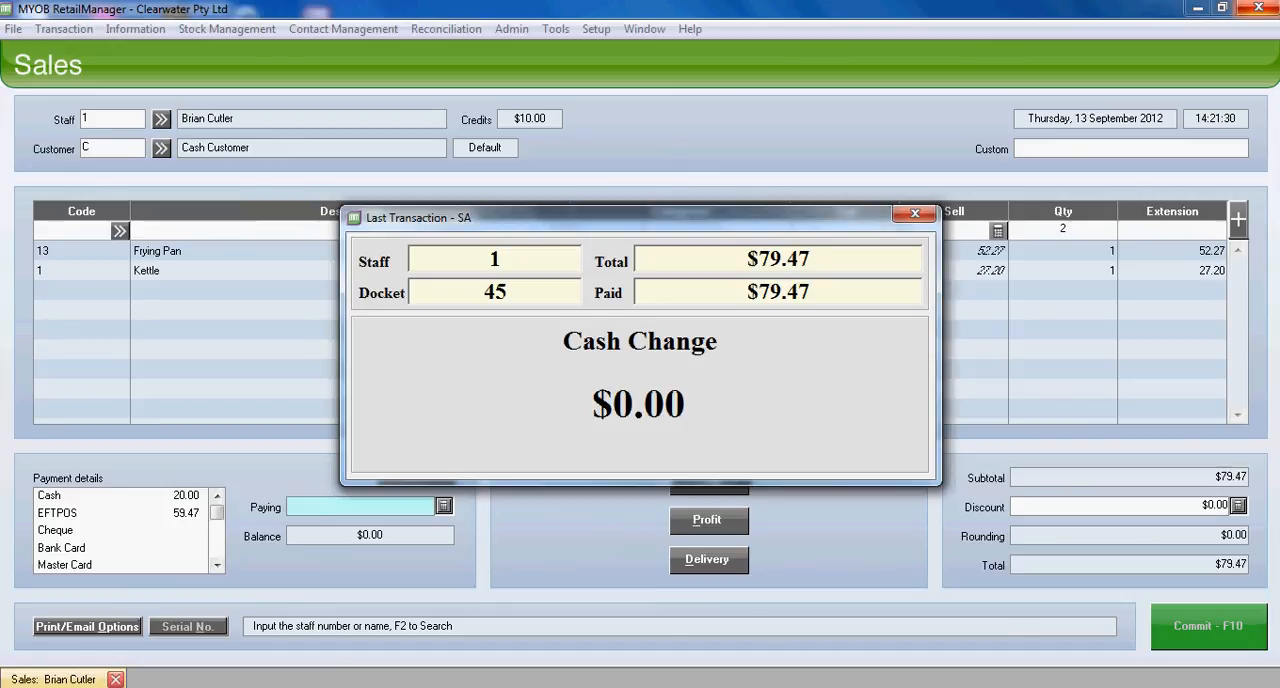
{"action": "left_click", "coordinate": [912, 212]}
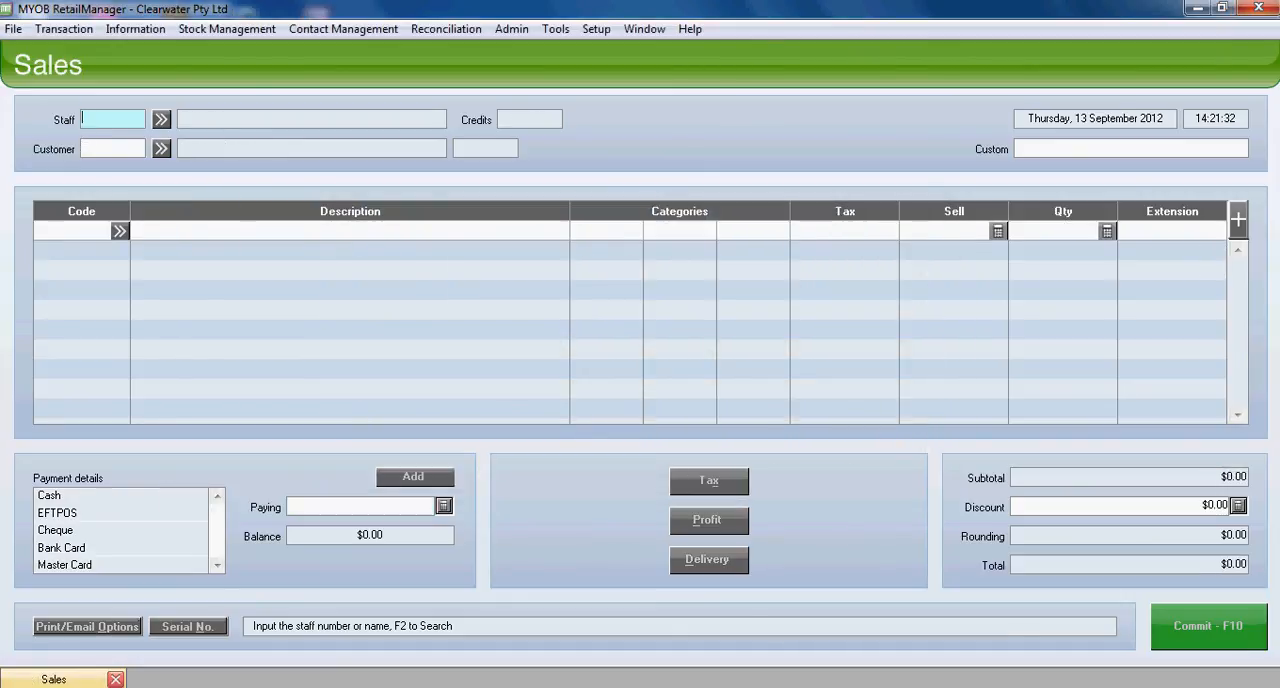